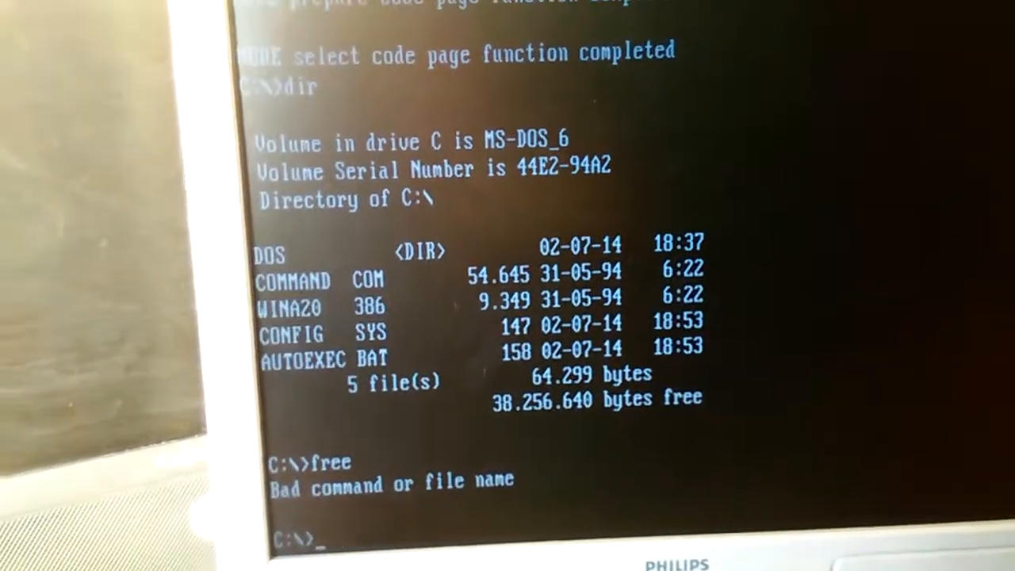
- List the DOS directory's executable files in wide columns with dir /w *.exe
{"action": "type", "text": "dir /w *.exe"}
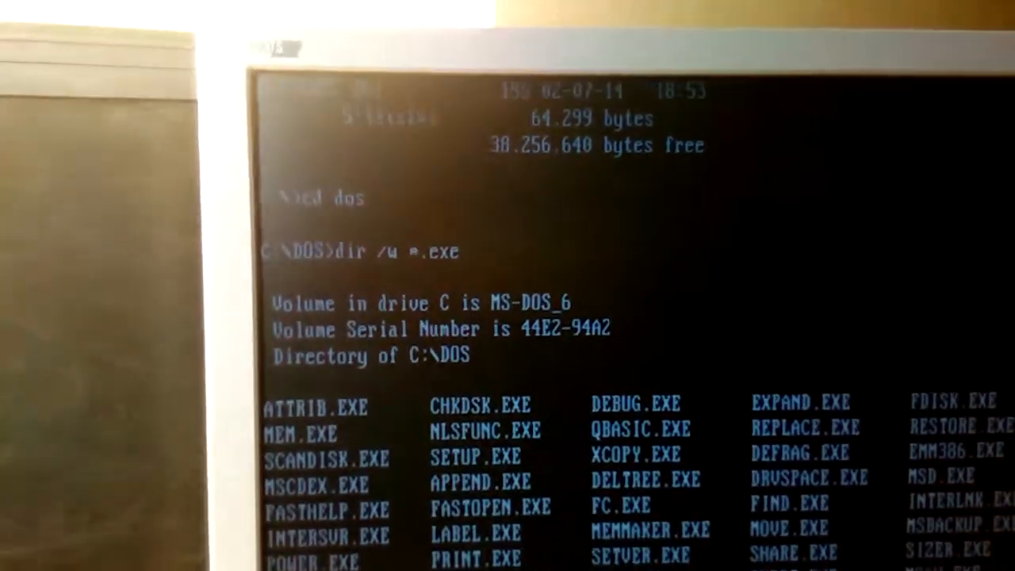
- Run MEM to report 1024K total memory with 587K conventional free
{"action": "scroll", "scroll_direction": "down", "scroll_amount": 3}
{"action": "type", "text": "mem"}
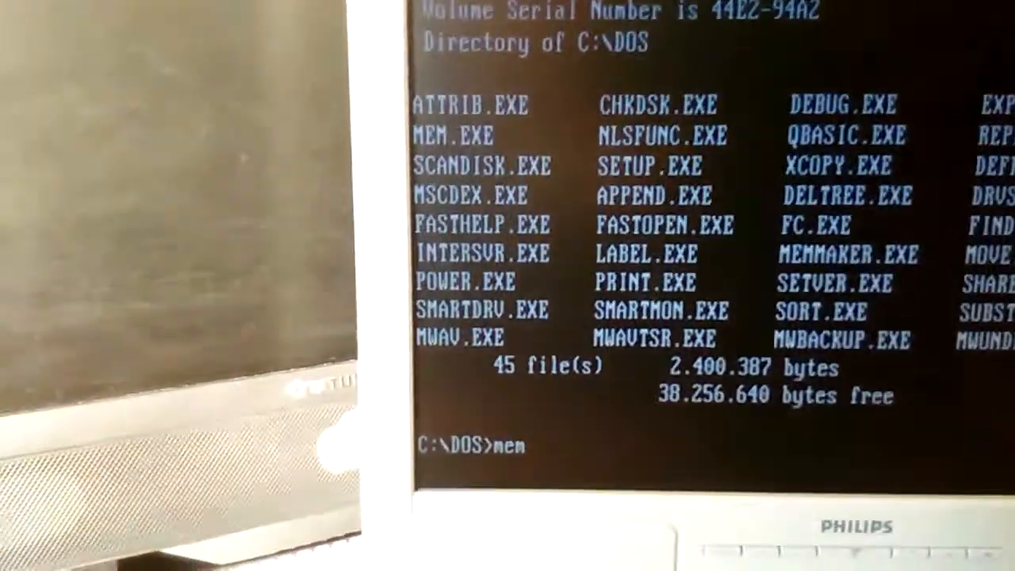
{"action": "key", "text": "Return"}
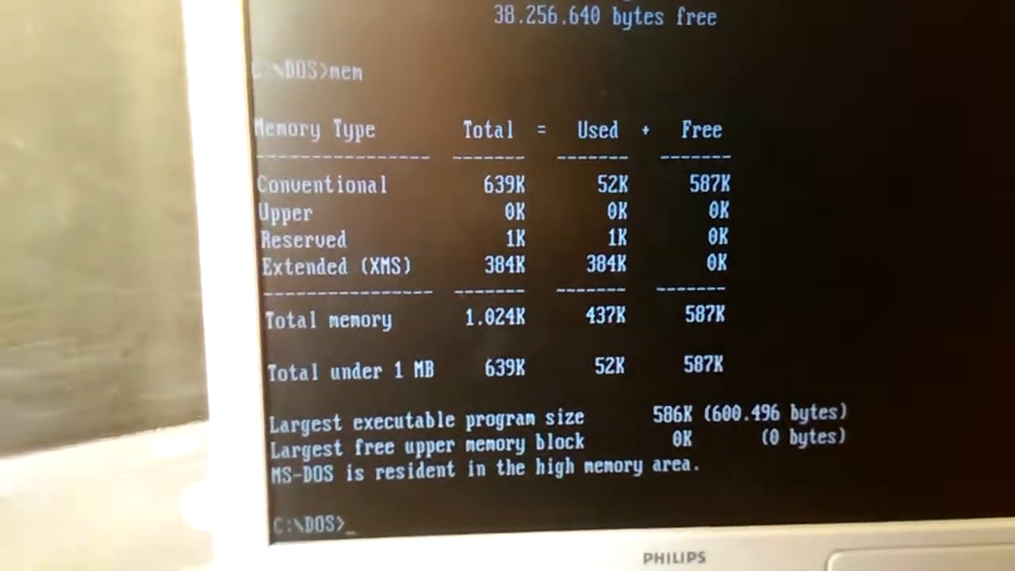